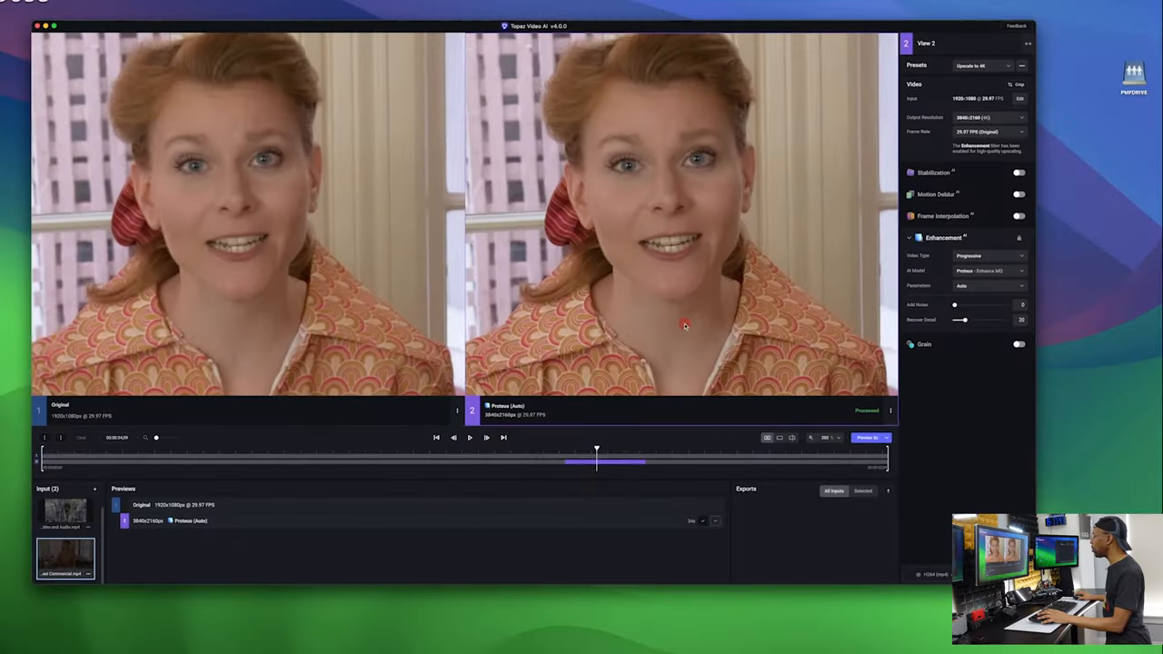
drag(596, 450, 571, 451)
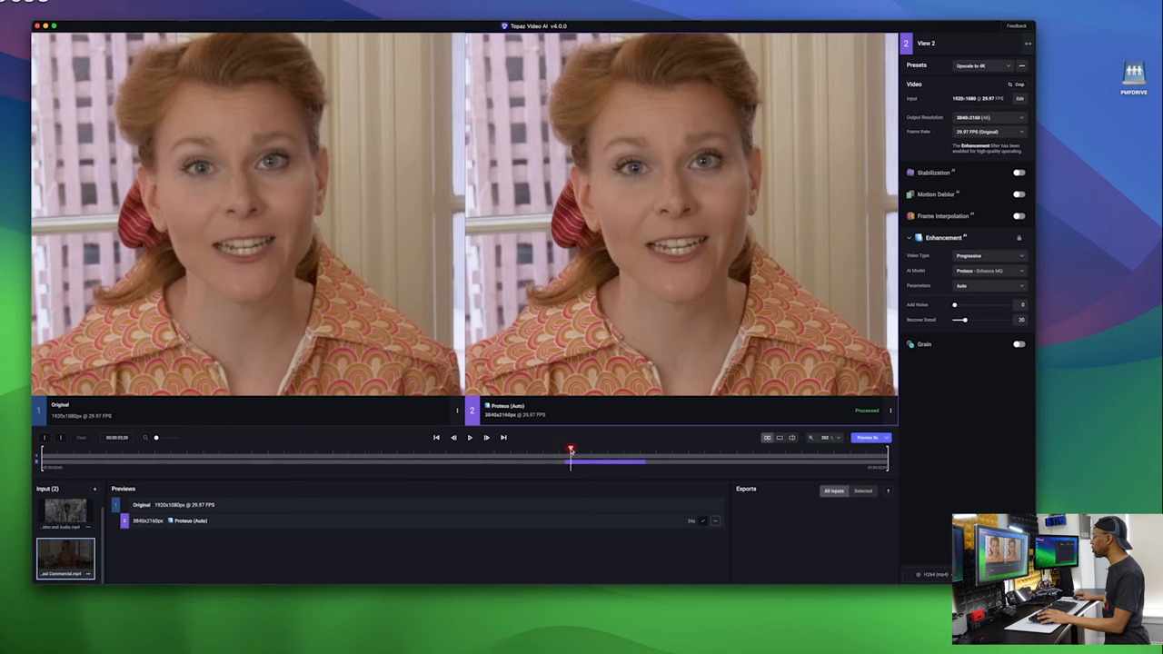
click(469, 436)
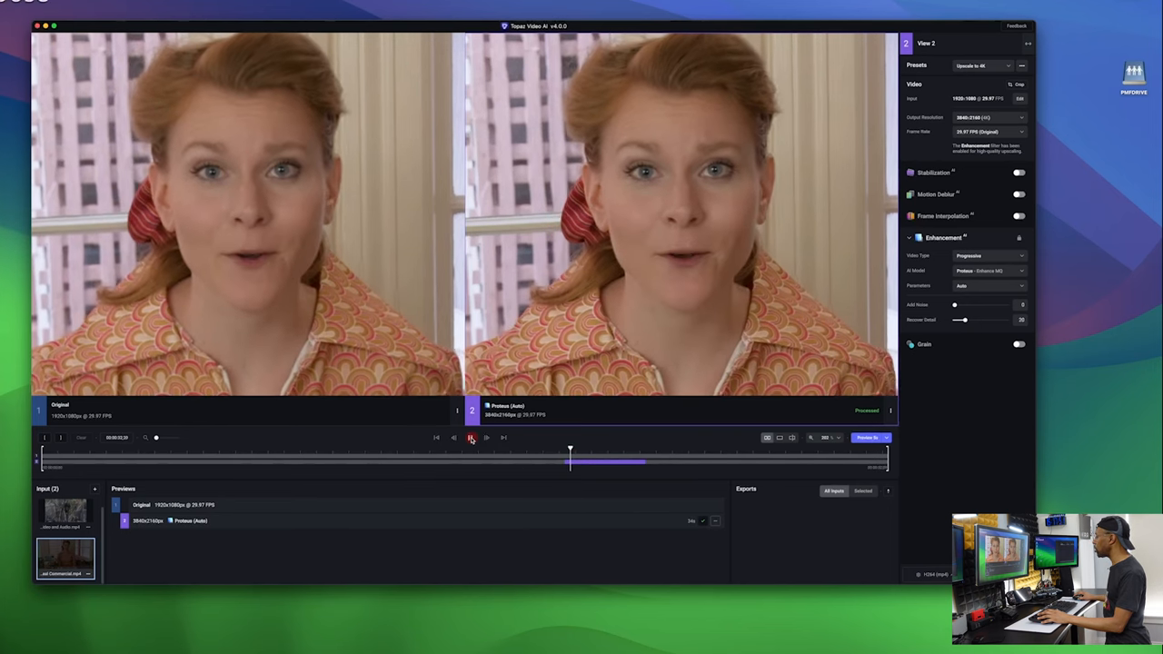
click(470, 436)
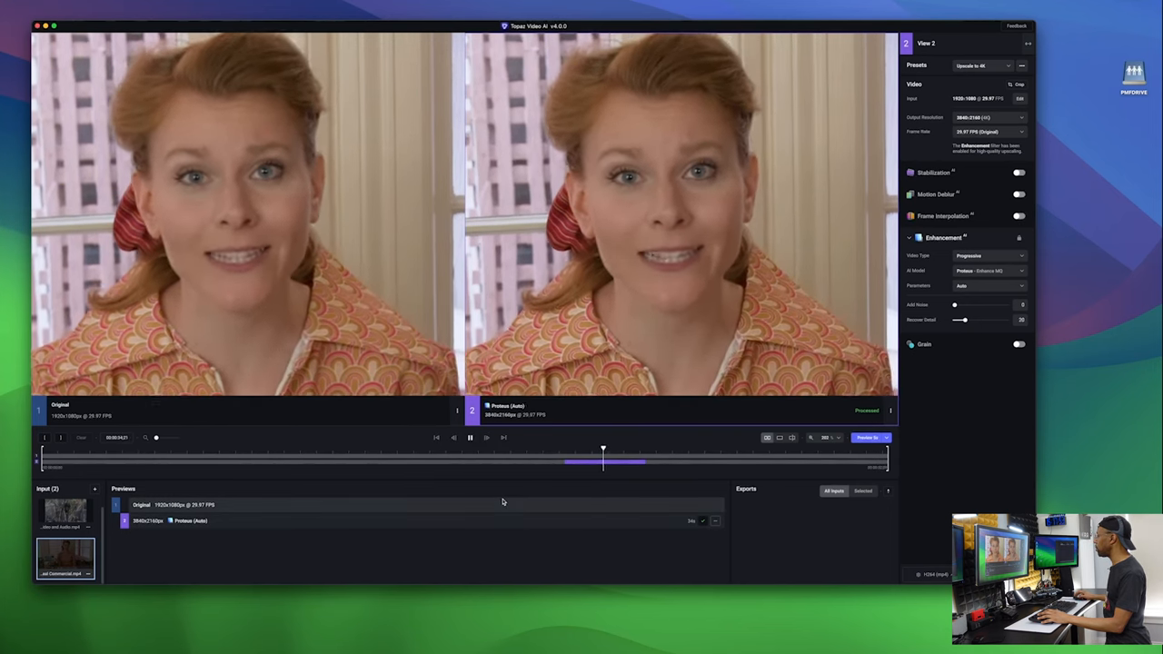